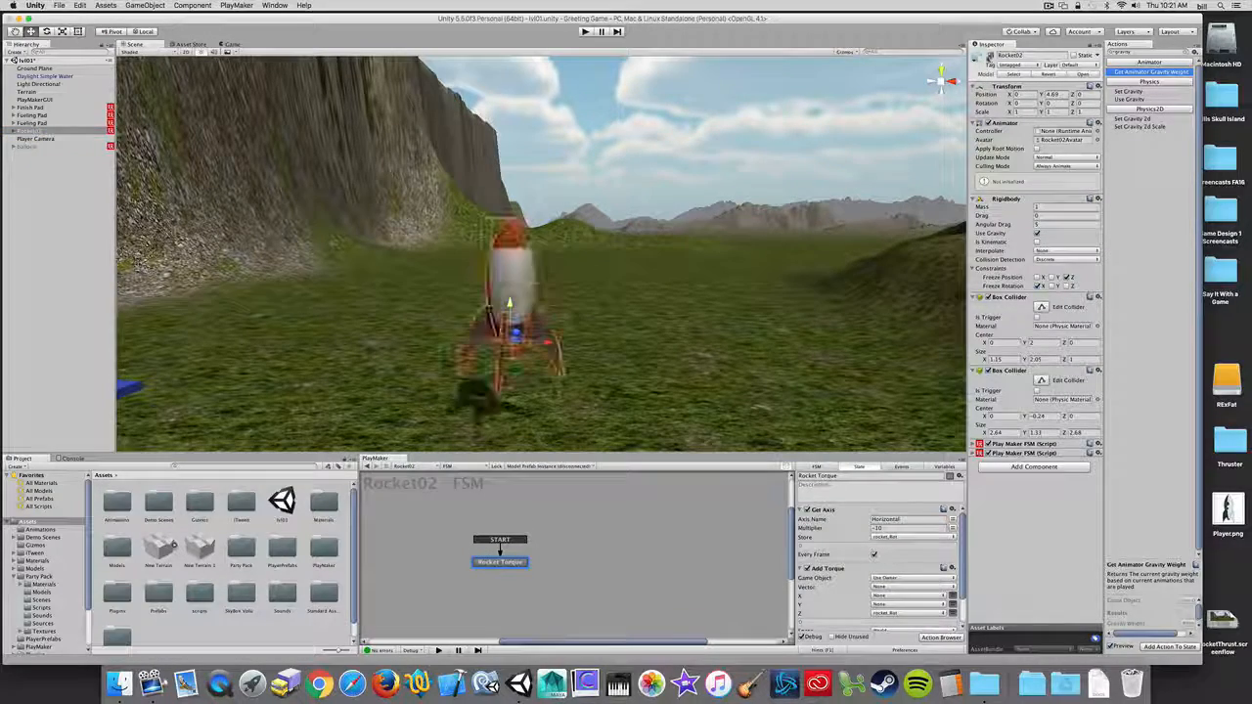
Select Player Camera in the Hierarchy to show its components, with no FSM yet
left_click(37, 139)
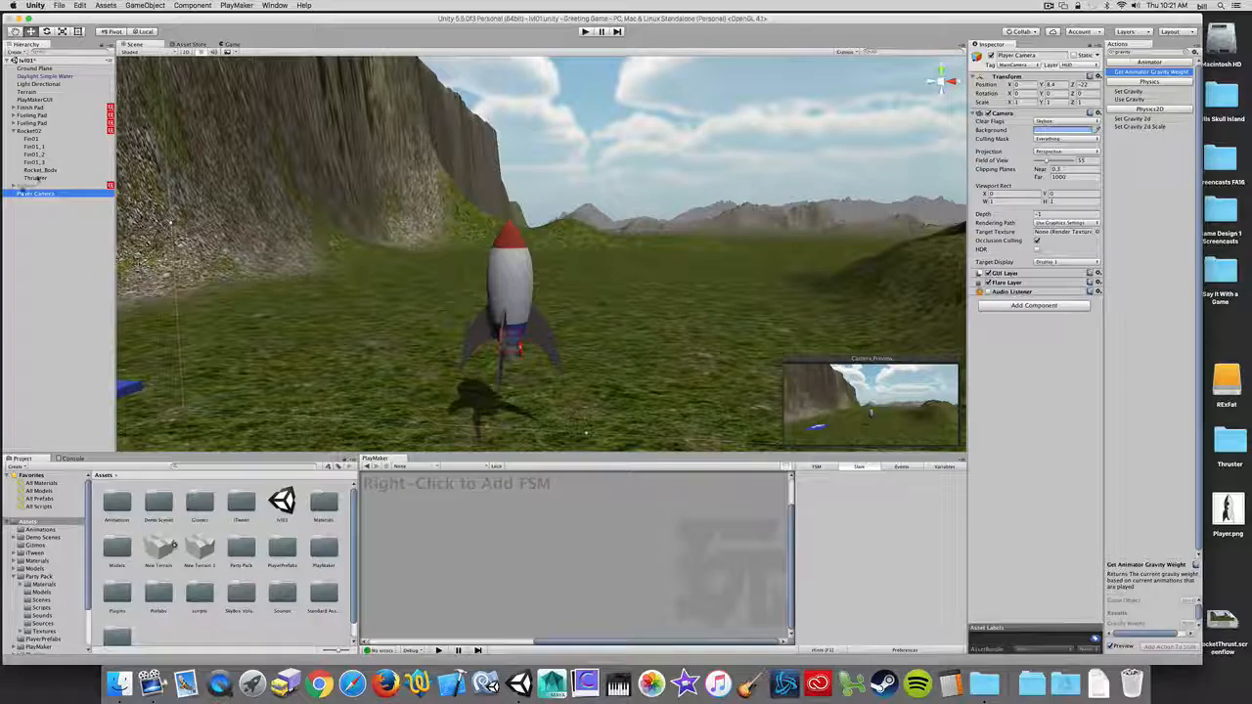
left_click(31, 130)
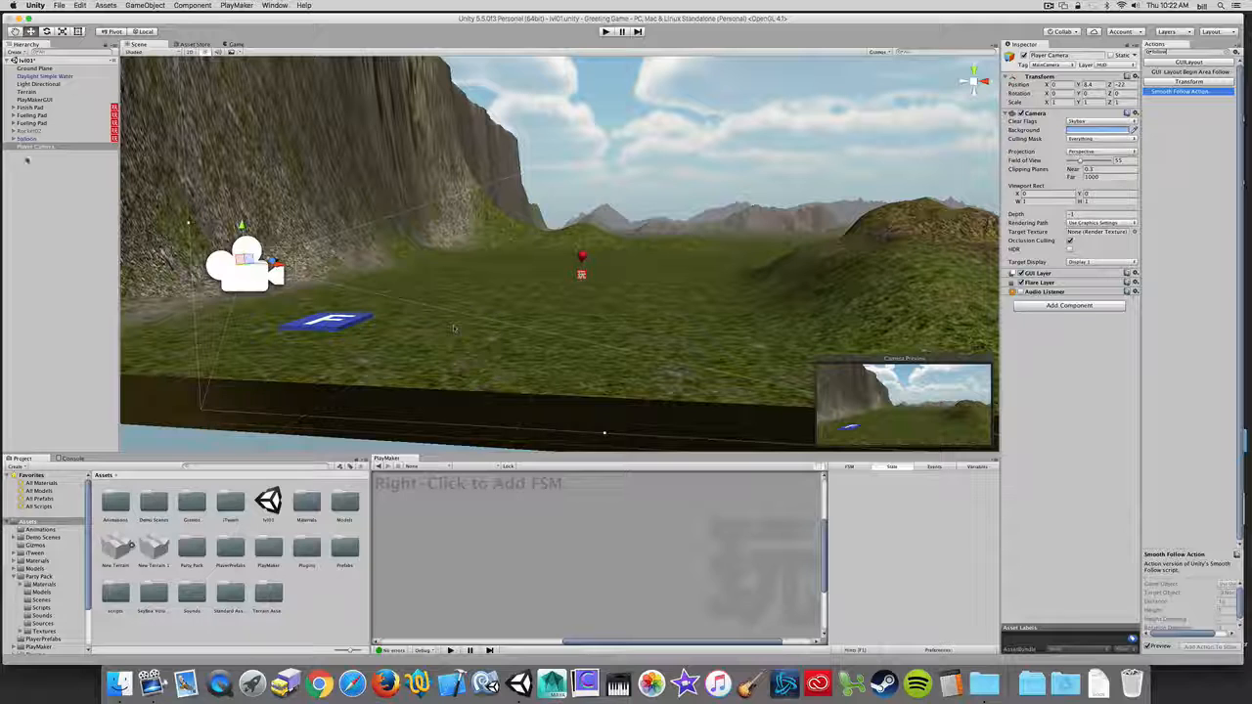
Add a PlayMaker FSM named Player Follow to Player Camera and browse Transform actions
left_click(36, 145)
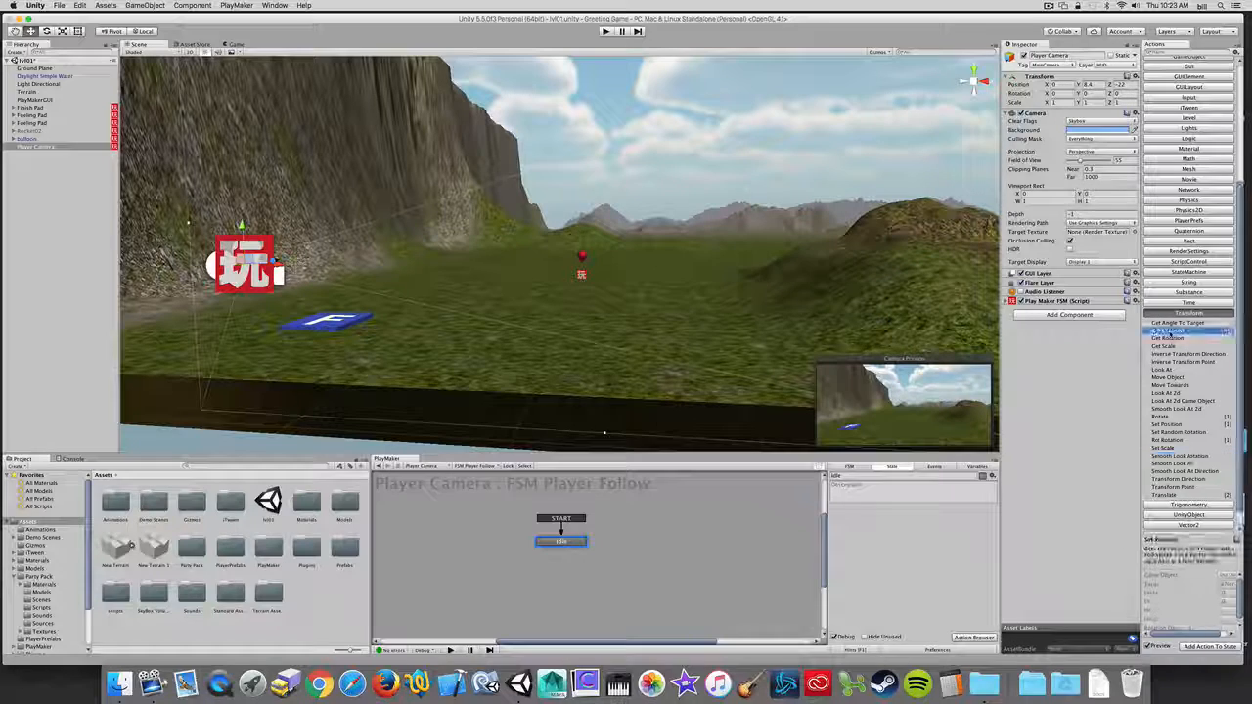
Add a Get Position action targeting the balloon as a specified Game Object
left_click(1167, 330)
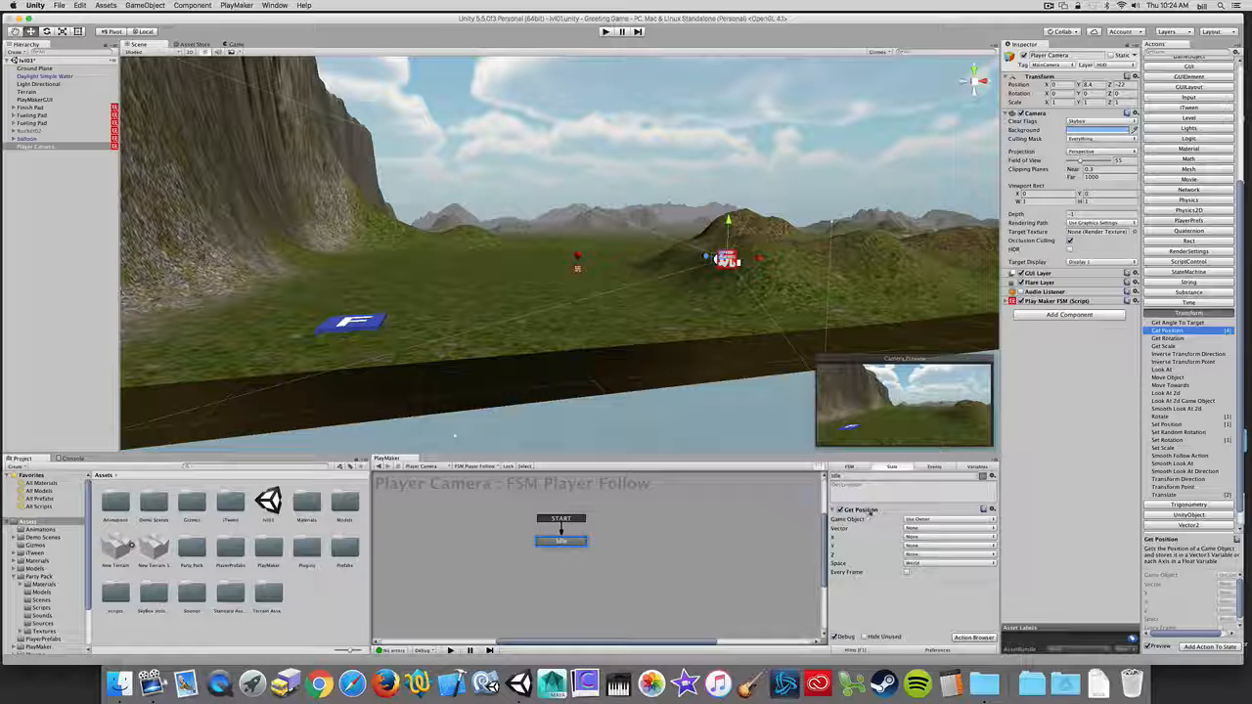
left_click(947, 520)
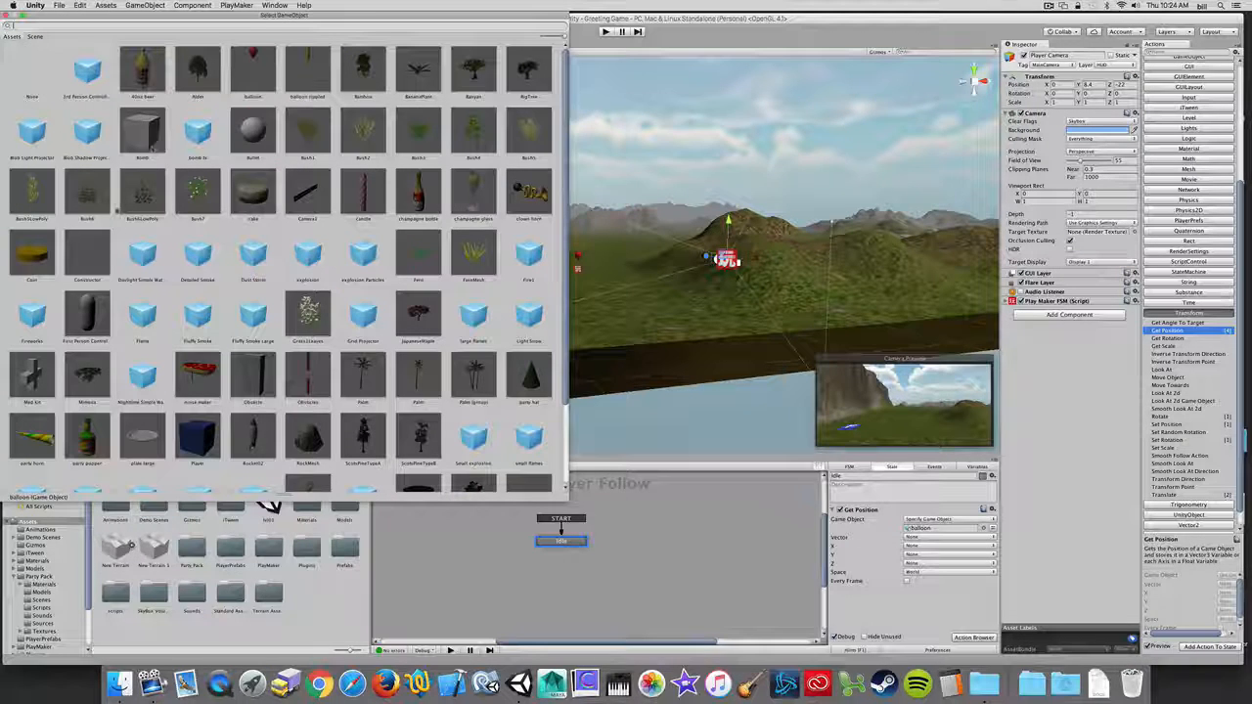
Confirm balloon as the Get Position action's specified Game Object
left_click(35, 37)
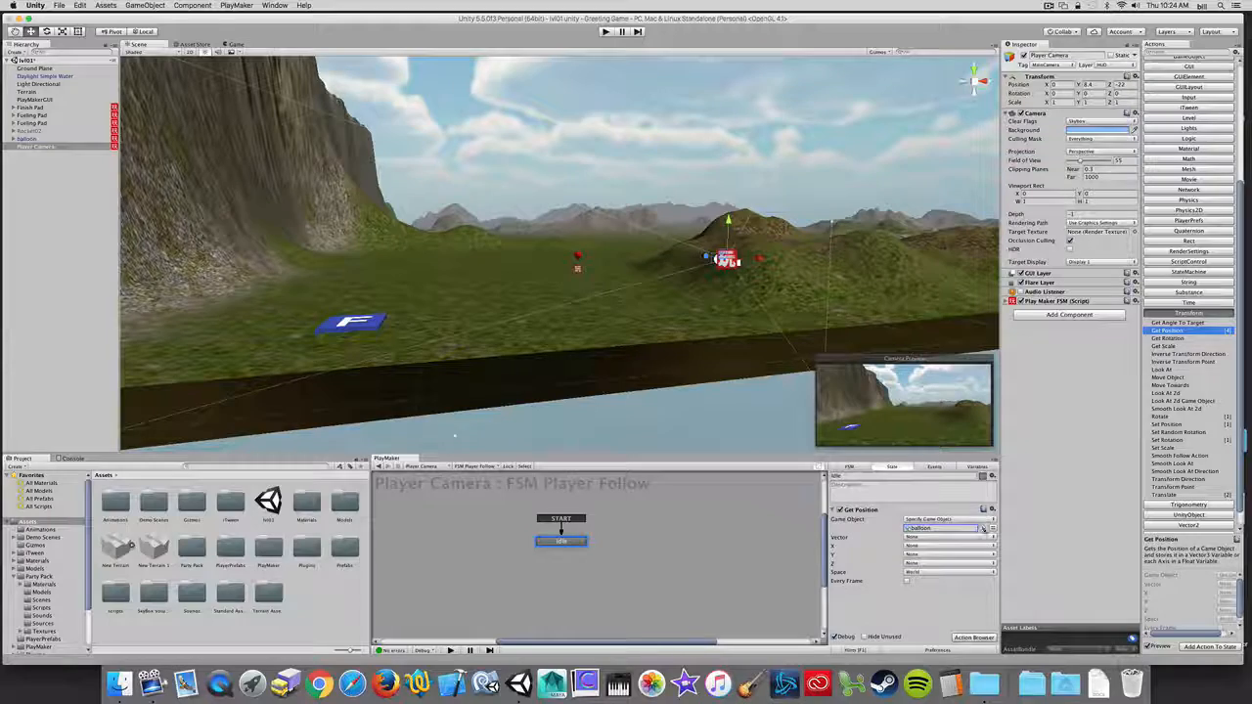
left_click(978, 528)
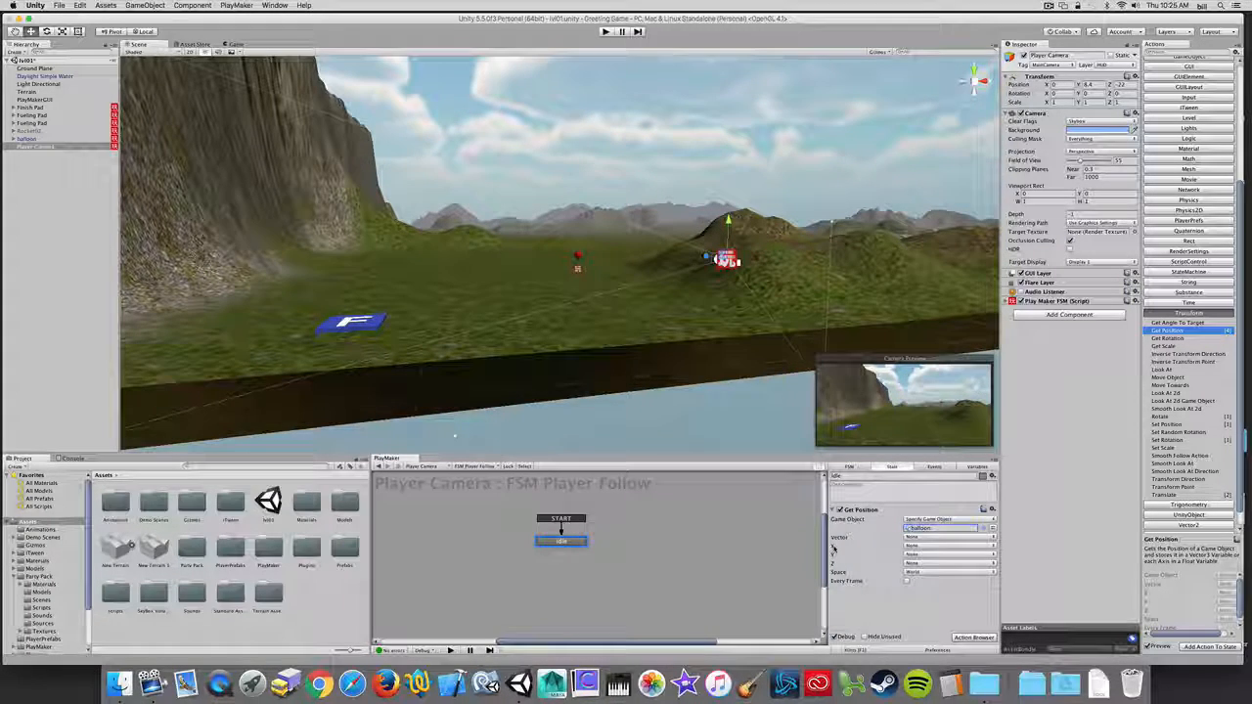
Store the Get Position X value in the variable playerX
left_click(944, 528)
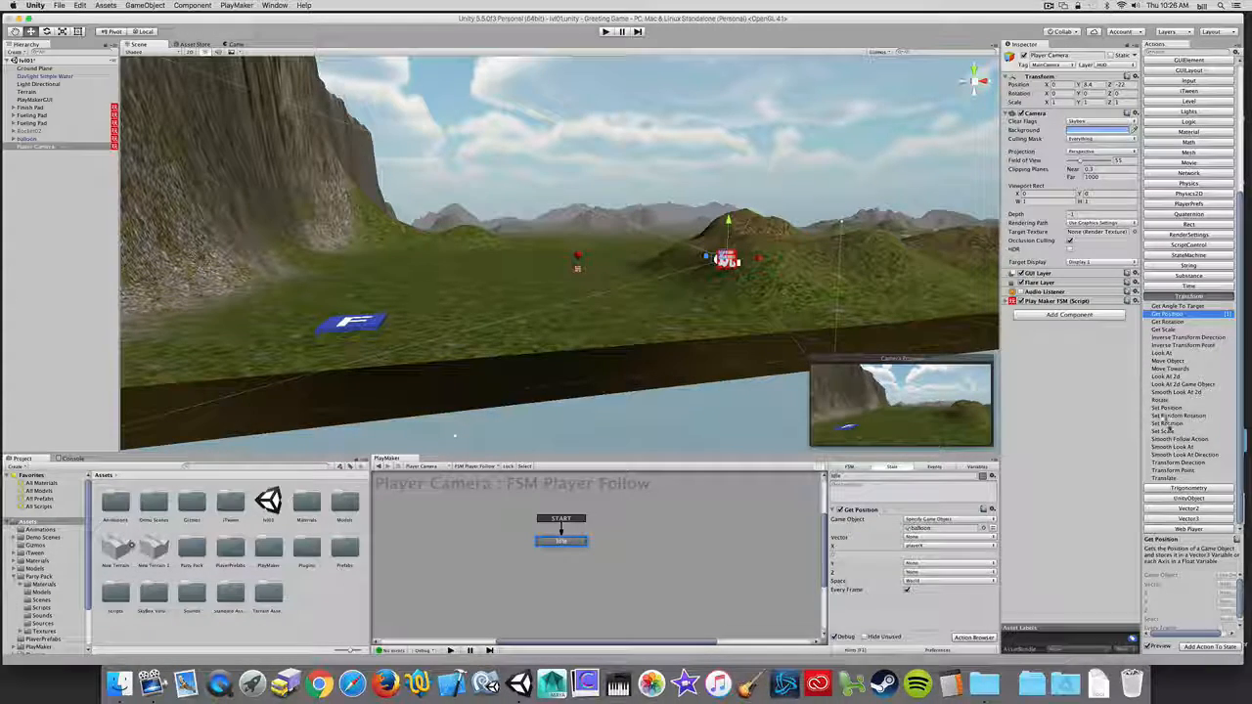
Add Set Position with X from playerX every frame, then play the game
left_click(1167, 408)
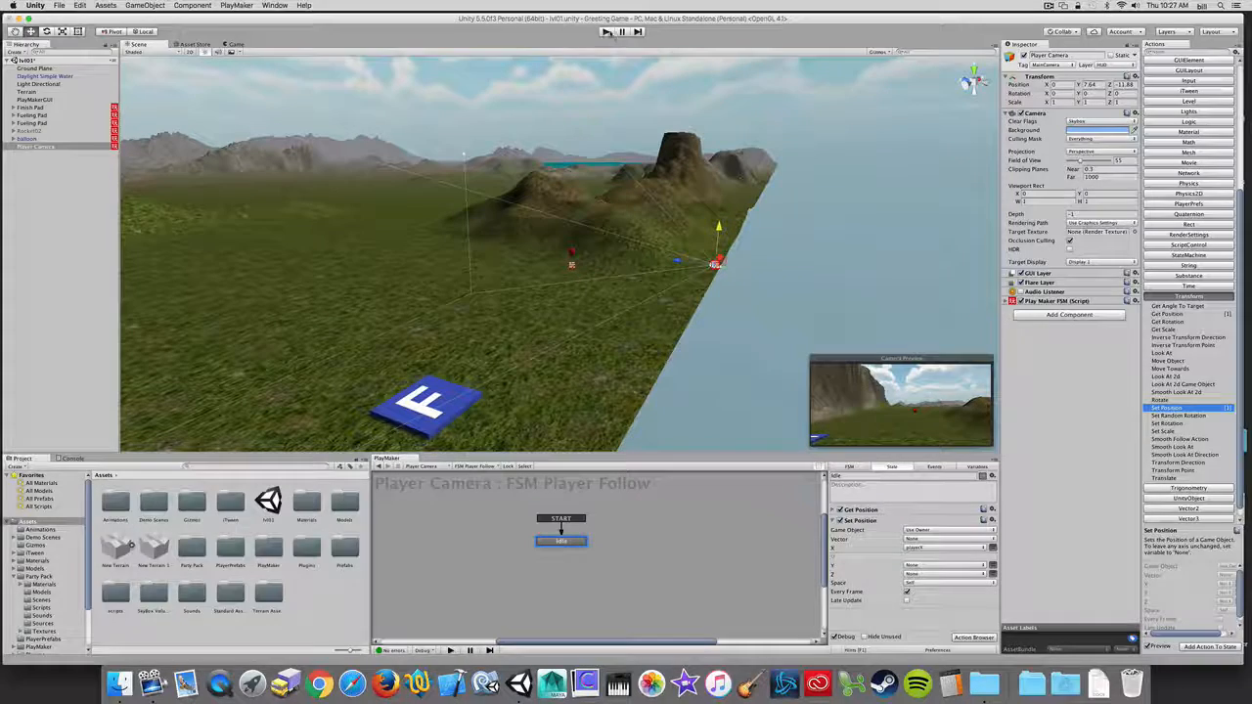
left_click(621, 32)
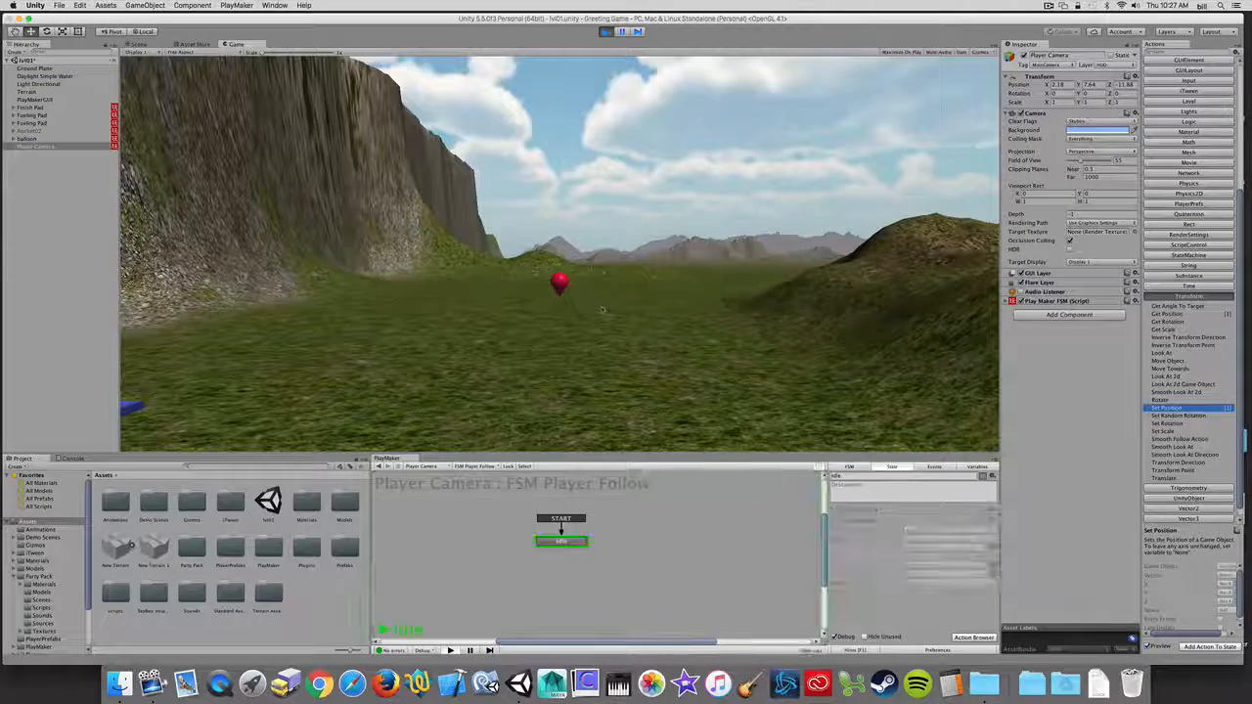